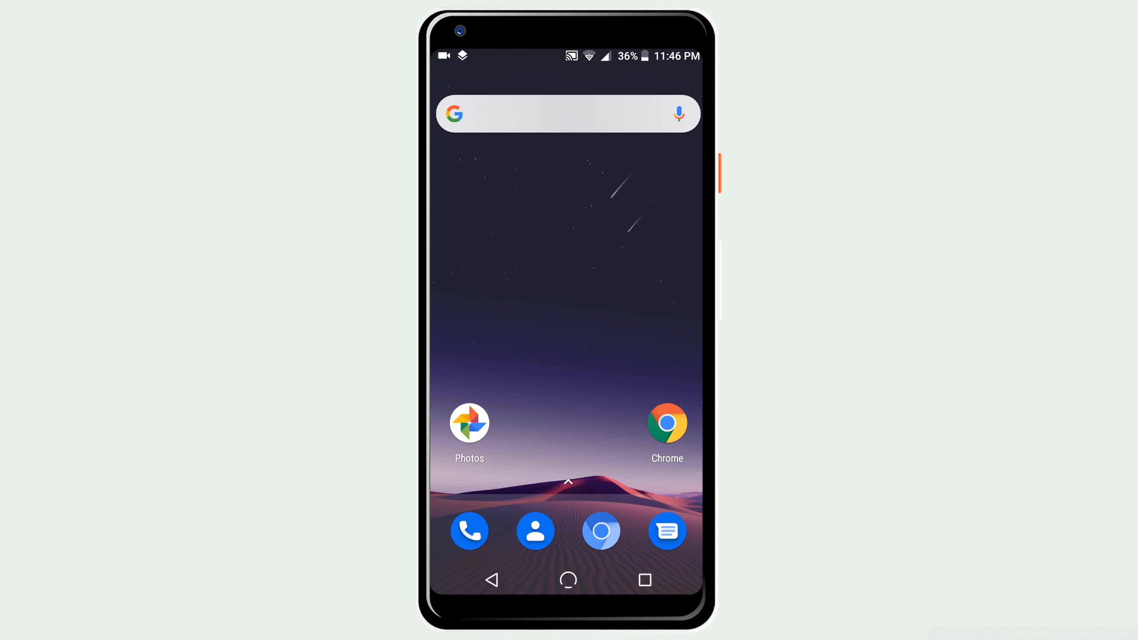
# - Download the Windows installer of dr.fone Android Data Eraser from its product page
pyautogui.click(468, 422)
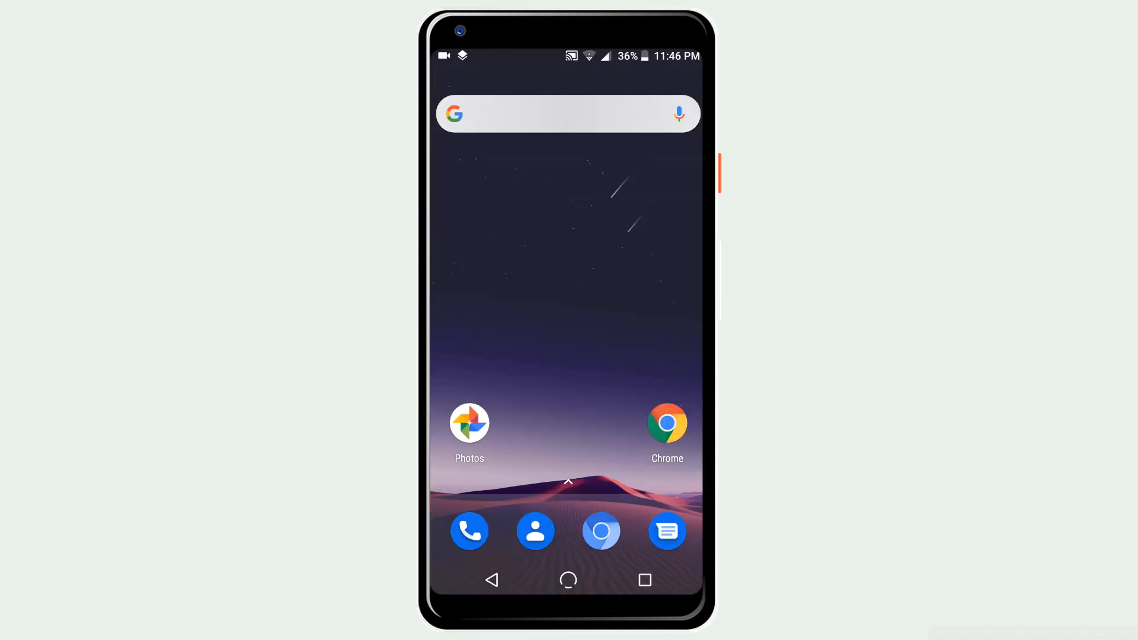
pyautogui.click(666, 531)
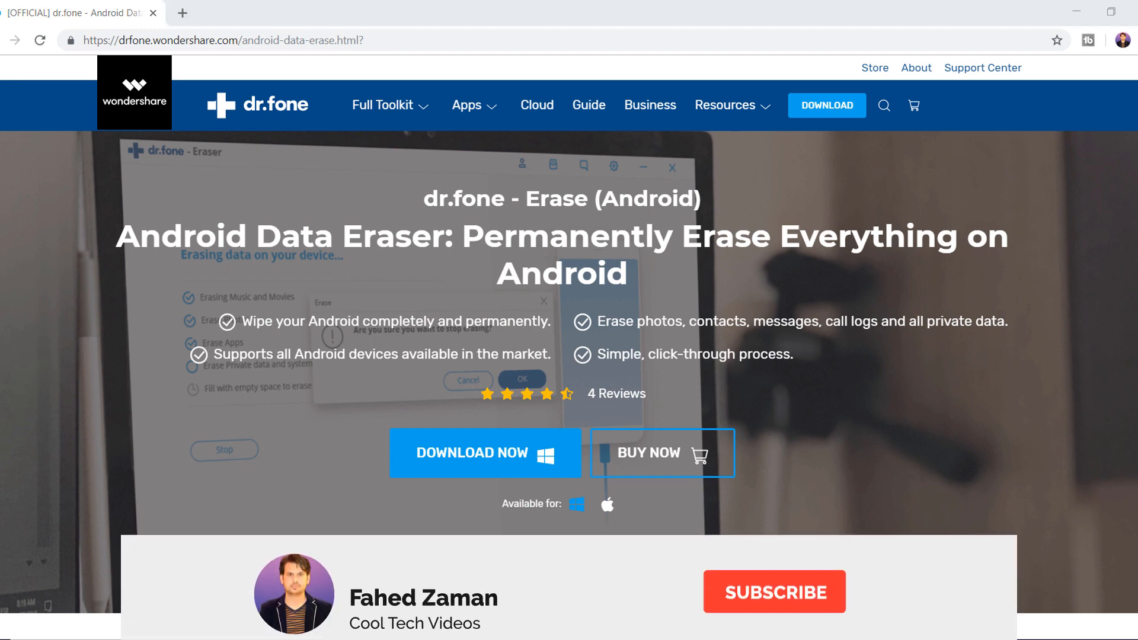
pyautogui.click(774, 591)
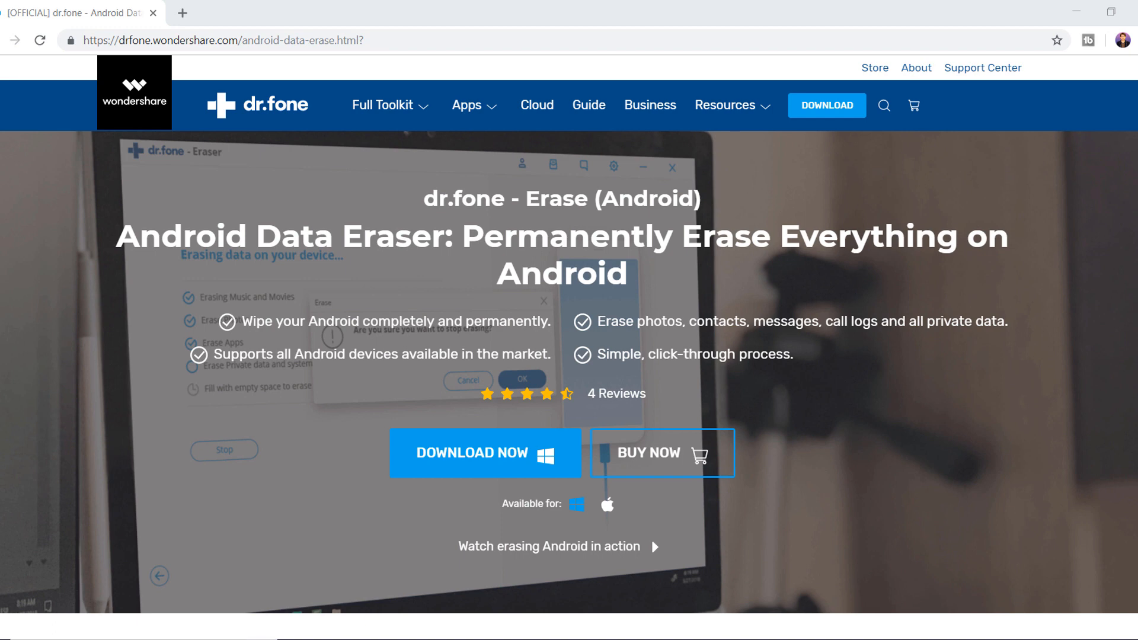
pyautogui.click(485, 453)
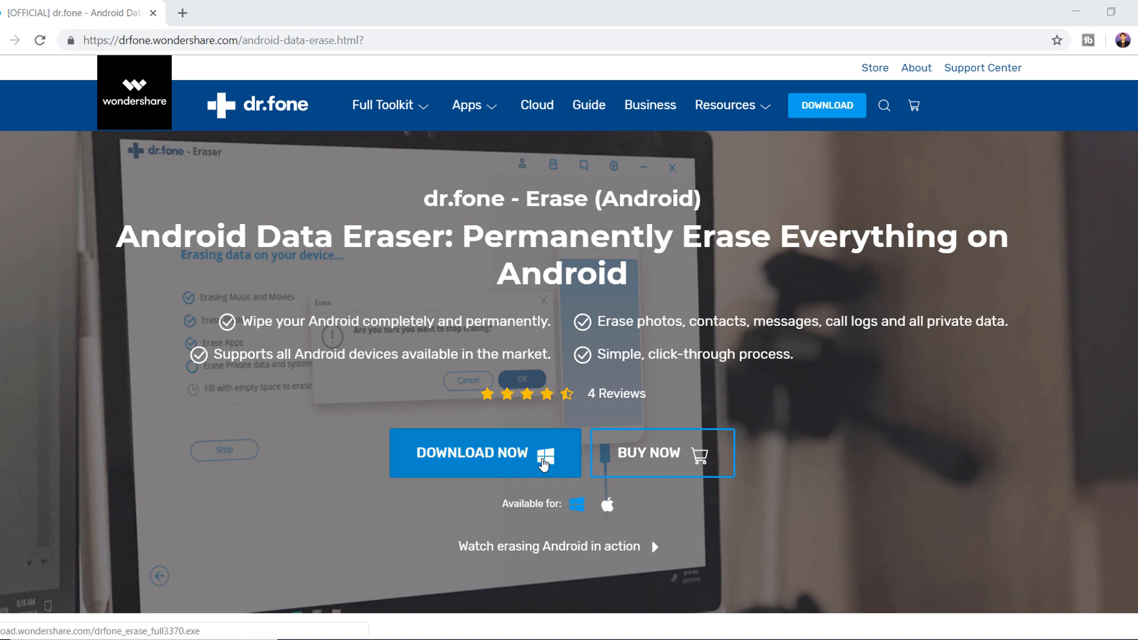
pyautogui.click(472, 453)
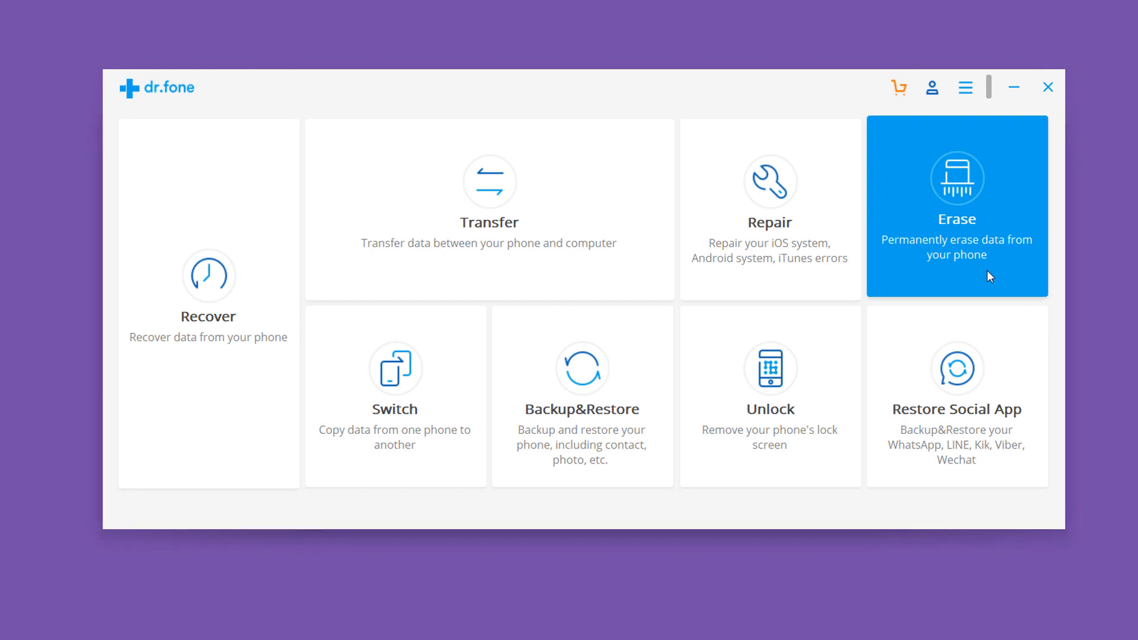
# - Open the Erase tile on the dr.fone home dashboard
pyautogui.click(957, 207)
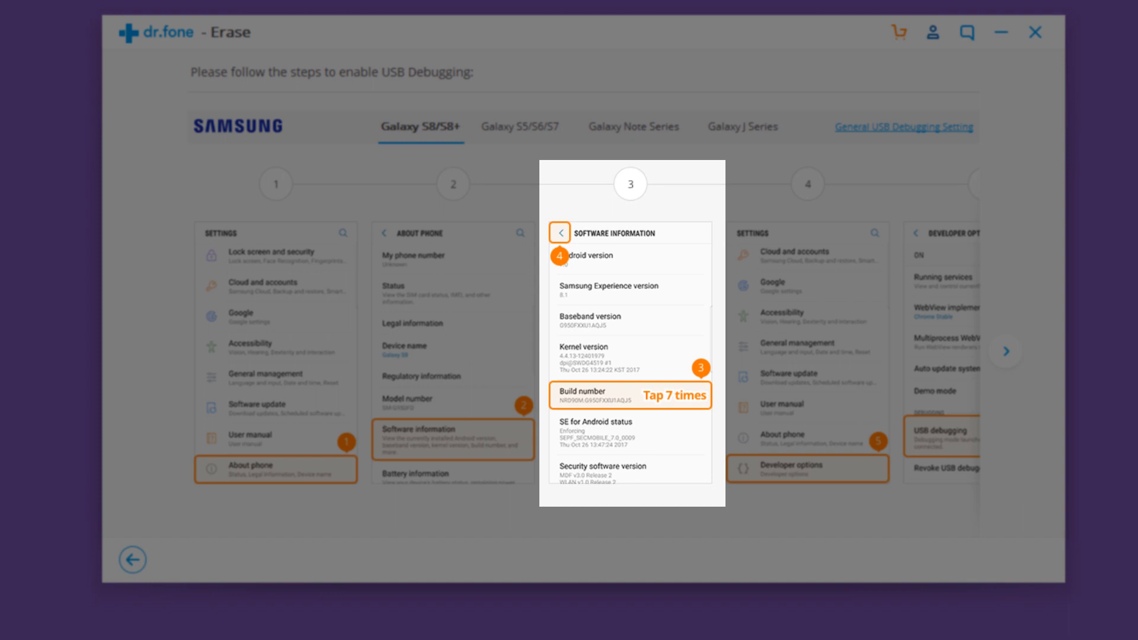
pyautogui.moveTo(1064, 378)
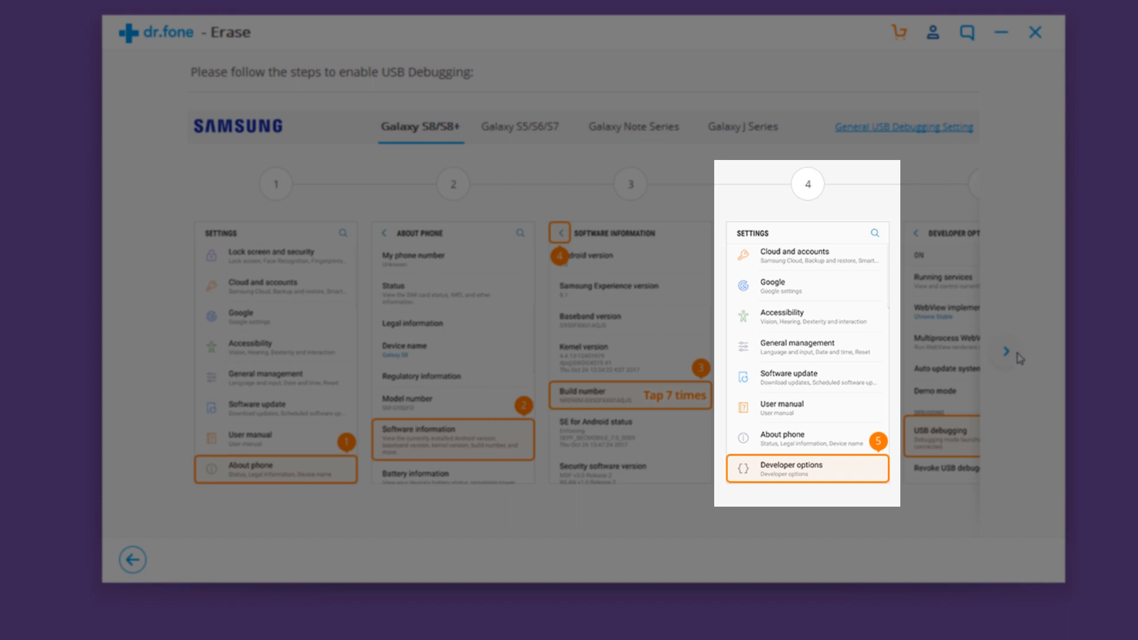
# - Advance past the Samsung USB debugging guide and start Erase All Data
pyautogui.click(1006, 352)
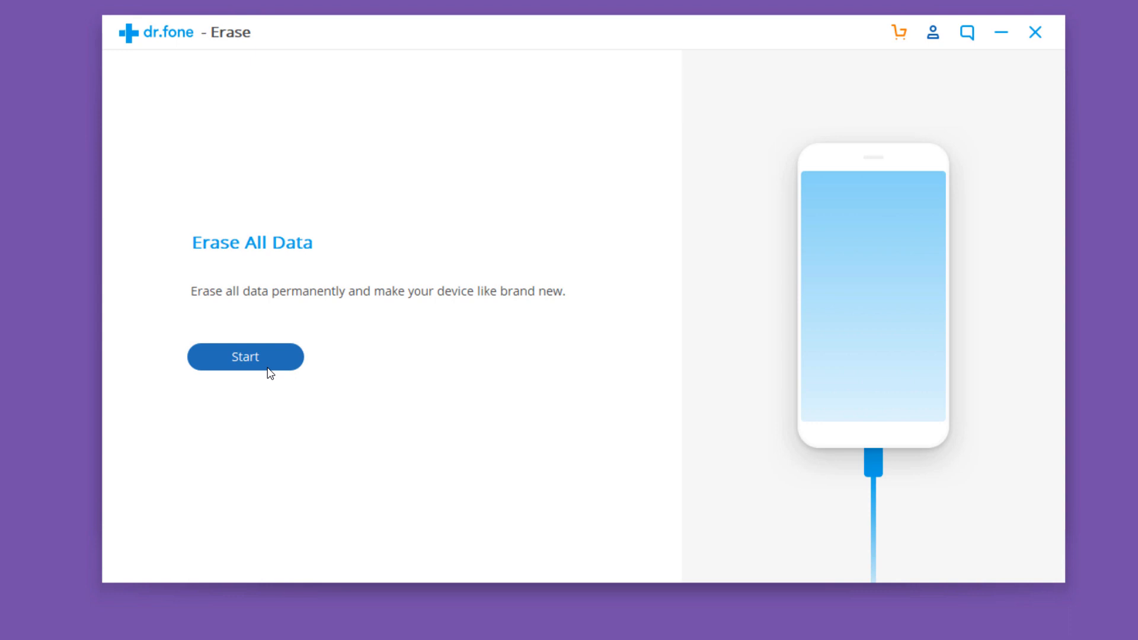
pyautogui.click(245, 357)
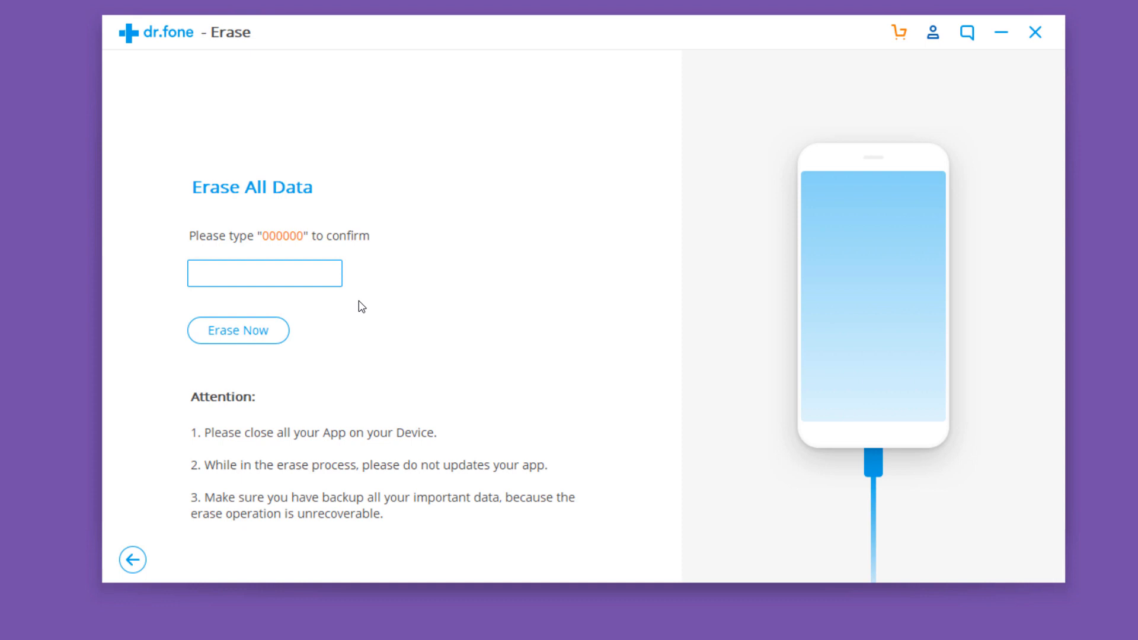
# - Confirm with '000000' and start erasing the phone
pyautogui.write('000')
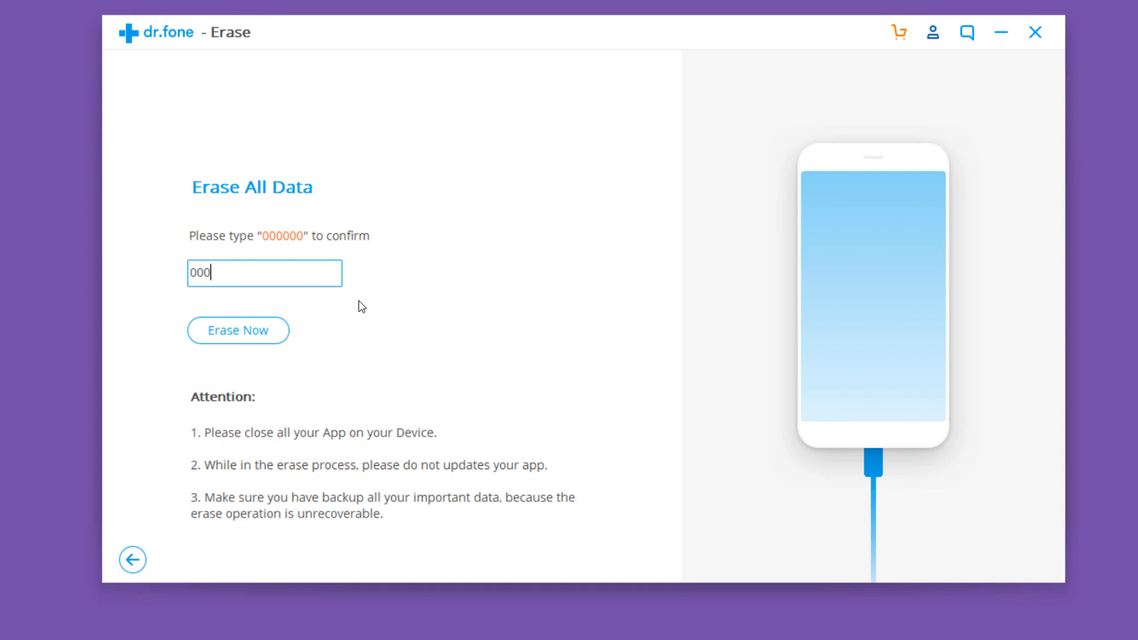
pyautogui.write('000')
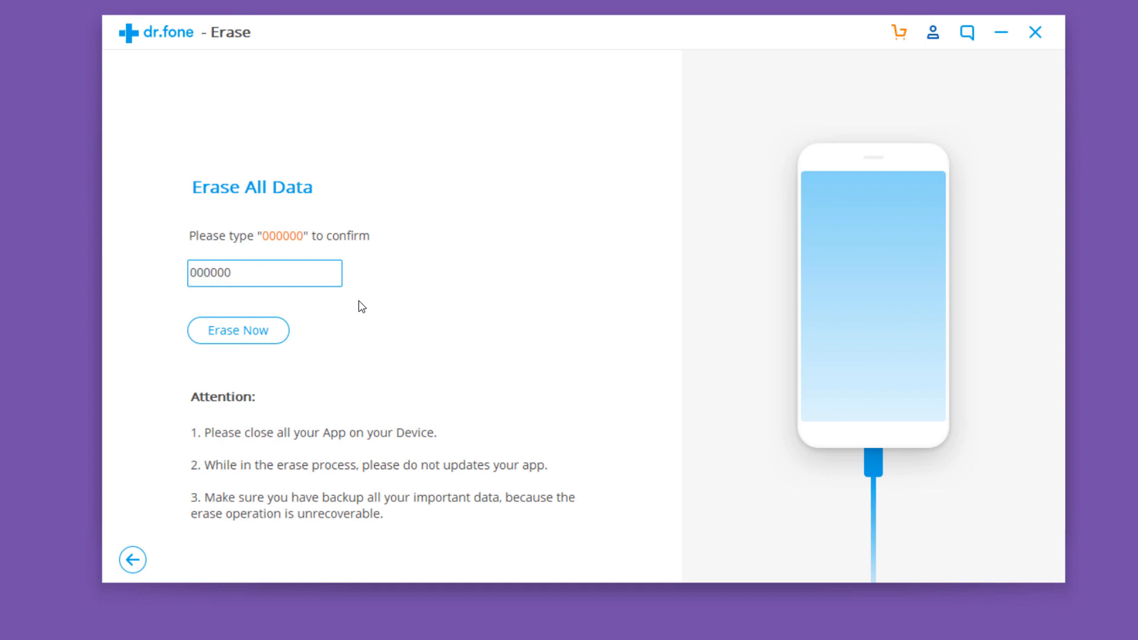
pyautogui.moveTo(239, 330)
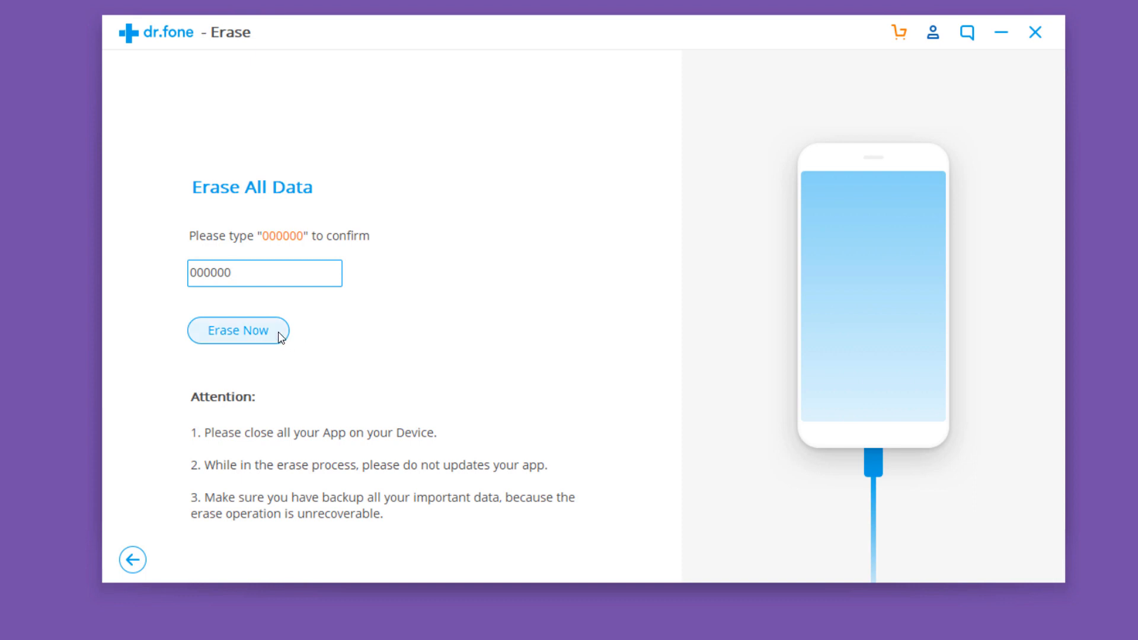
pyautogui.click(237, 330)
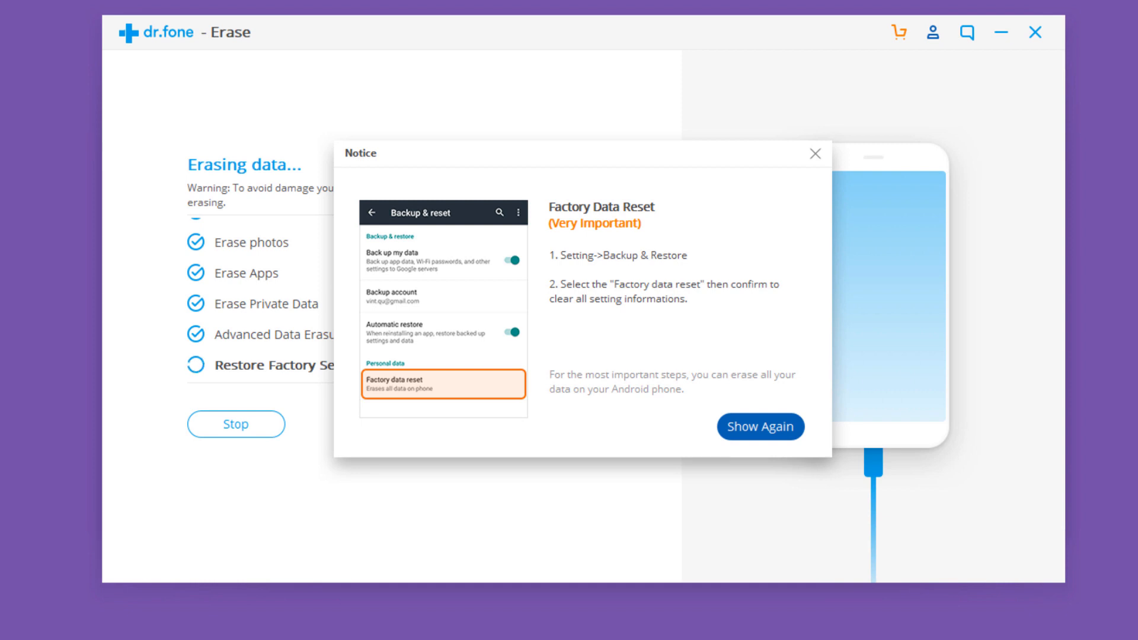
# - Close the factory data reset notice once erasing reaches 100%
pyautogui.click(814, 154)
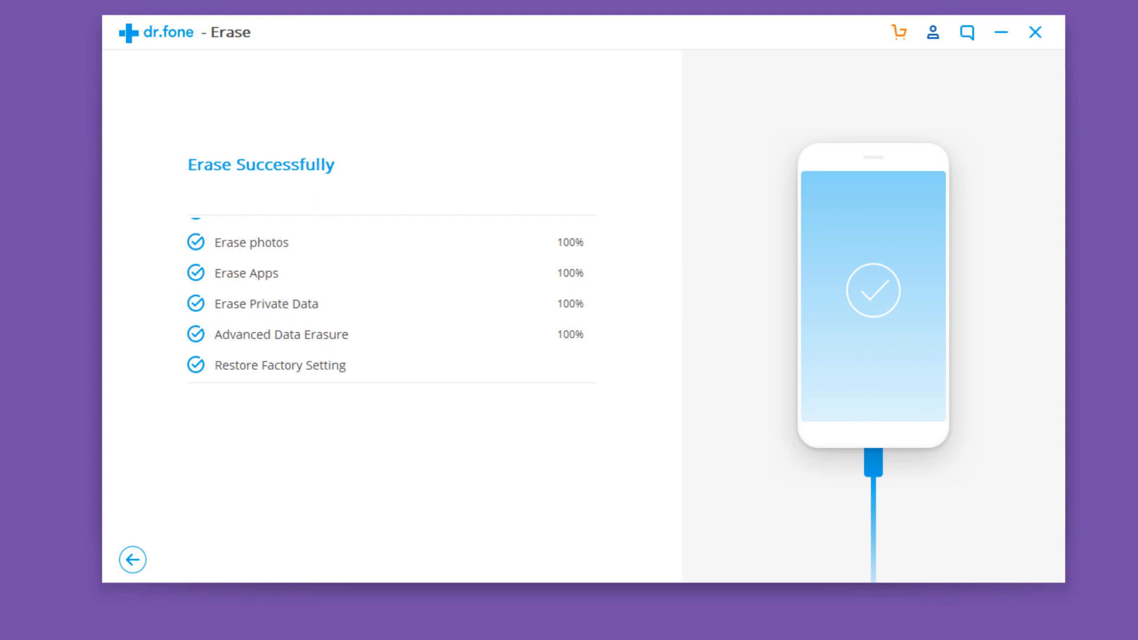